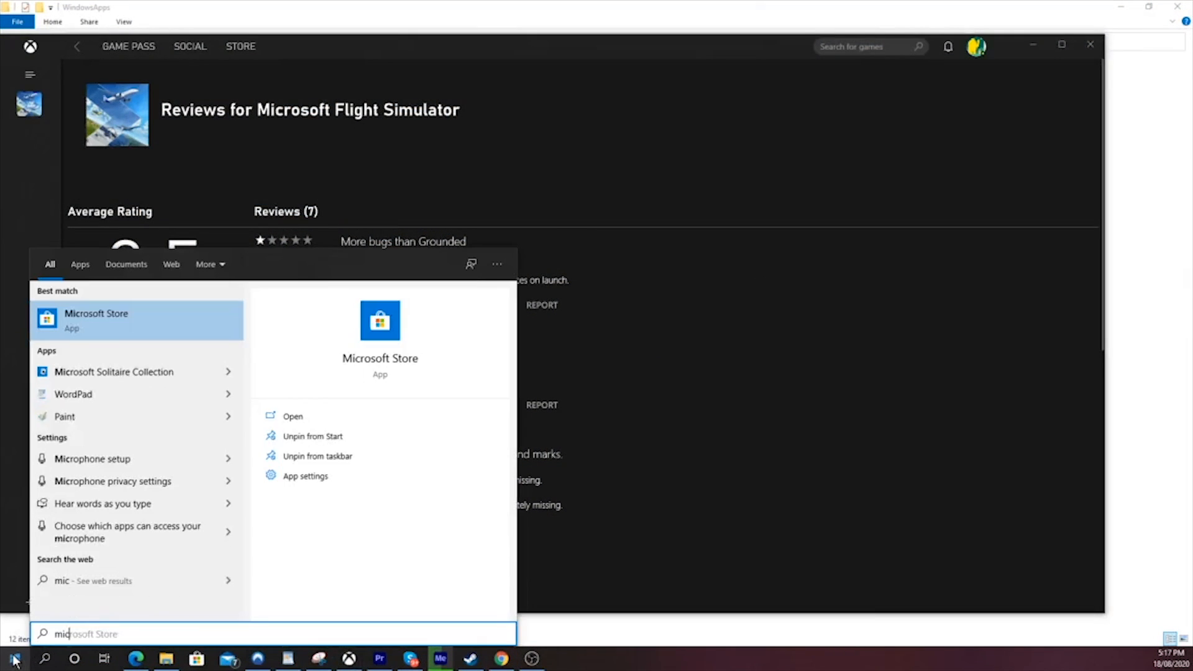
Search for 'microsoft flight Simulator' and launch it with administrator rights
text(microsoft flight Simulator)
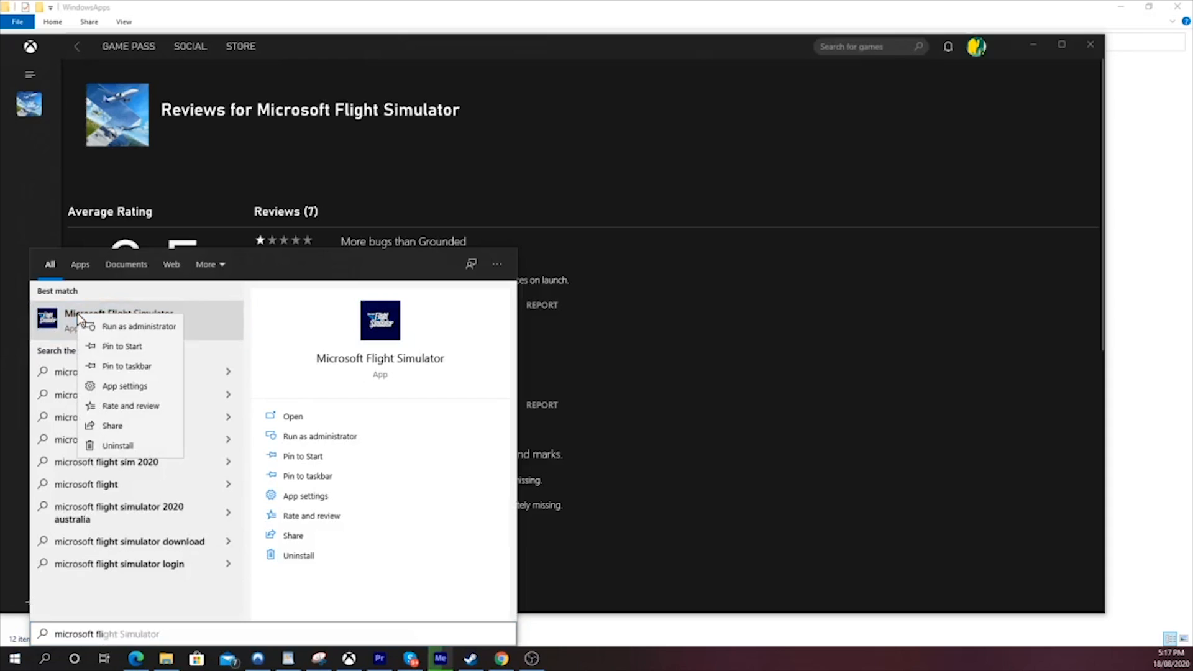
click(292, 416)
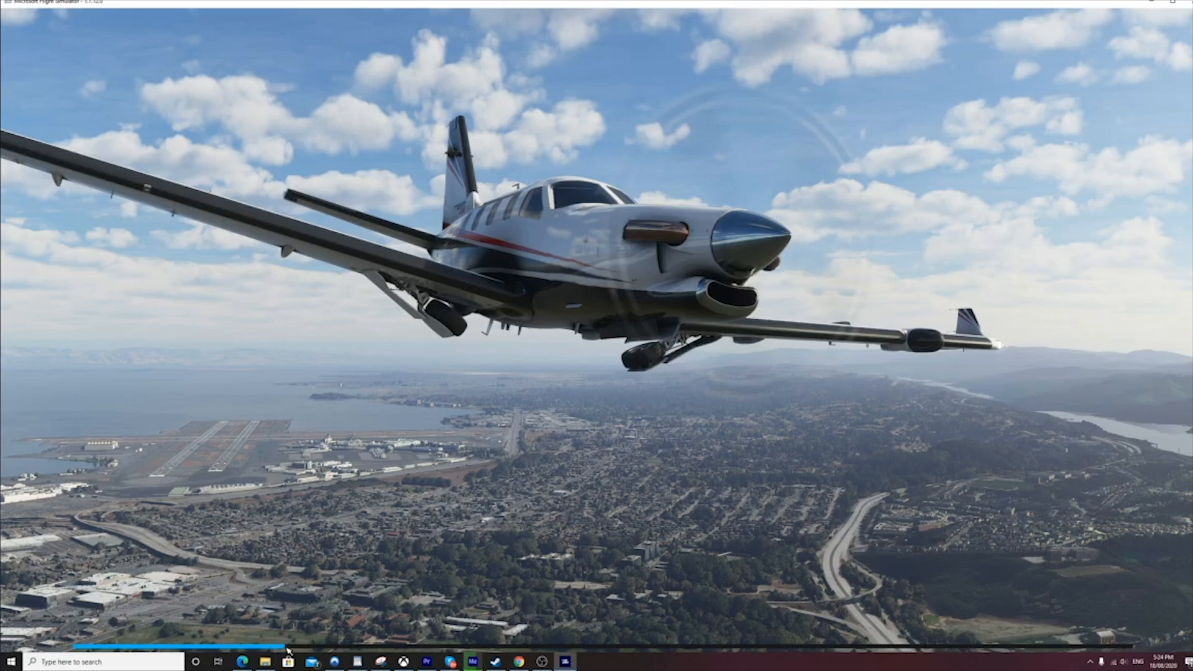
Enable showing hidden files, folders and drives, then return to the user's profile folder
click(10, 662)
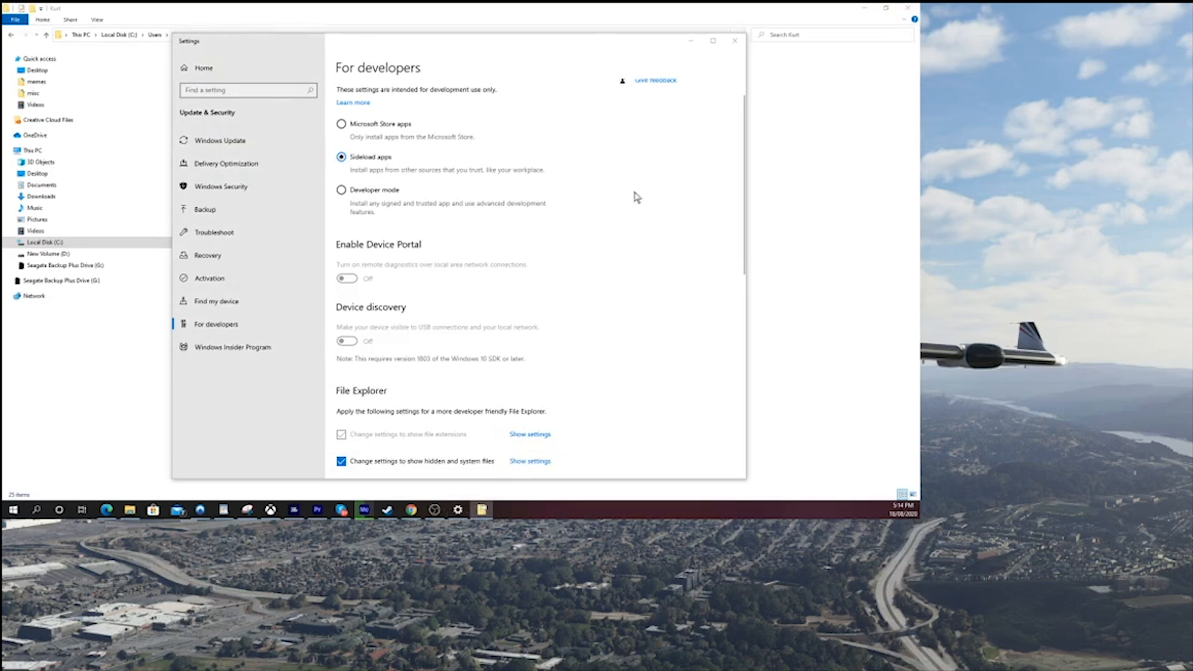
click(528, 460)
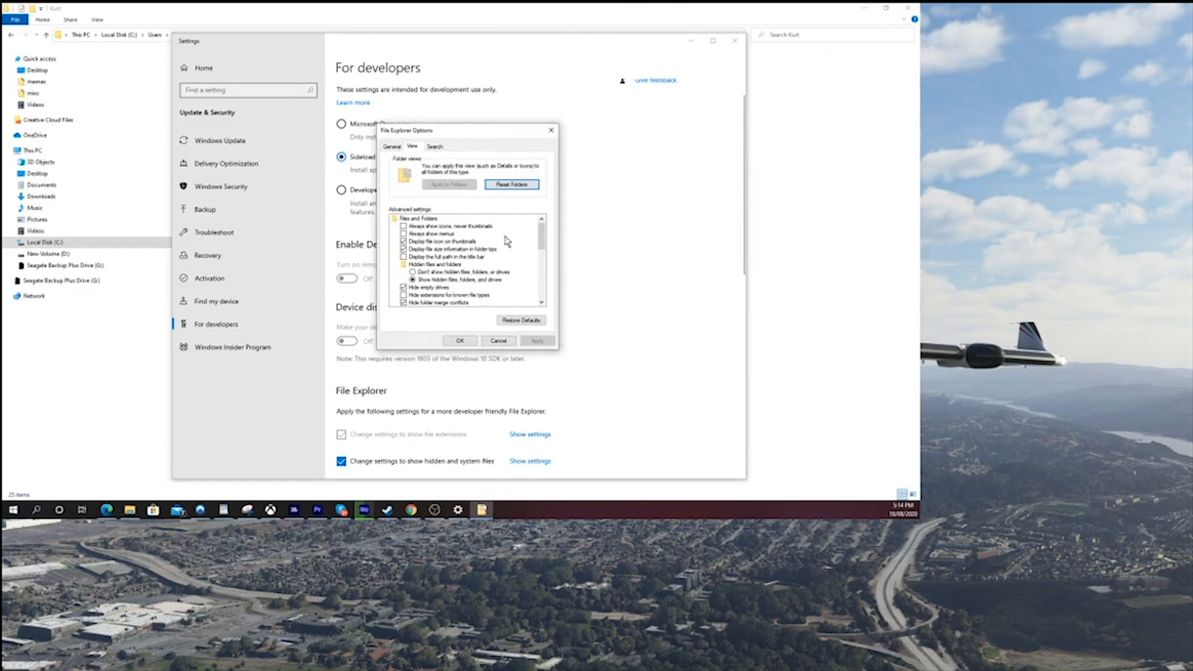
click(460, 341)
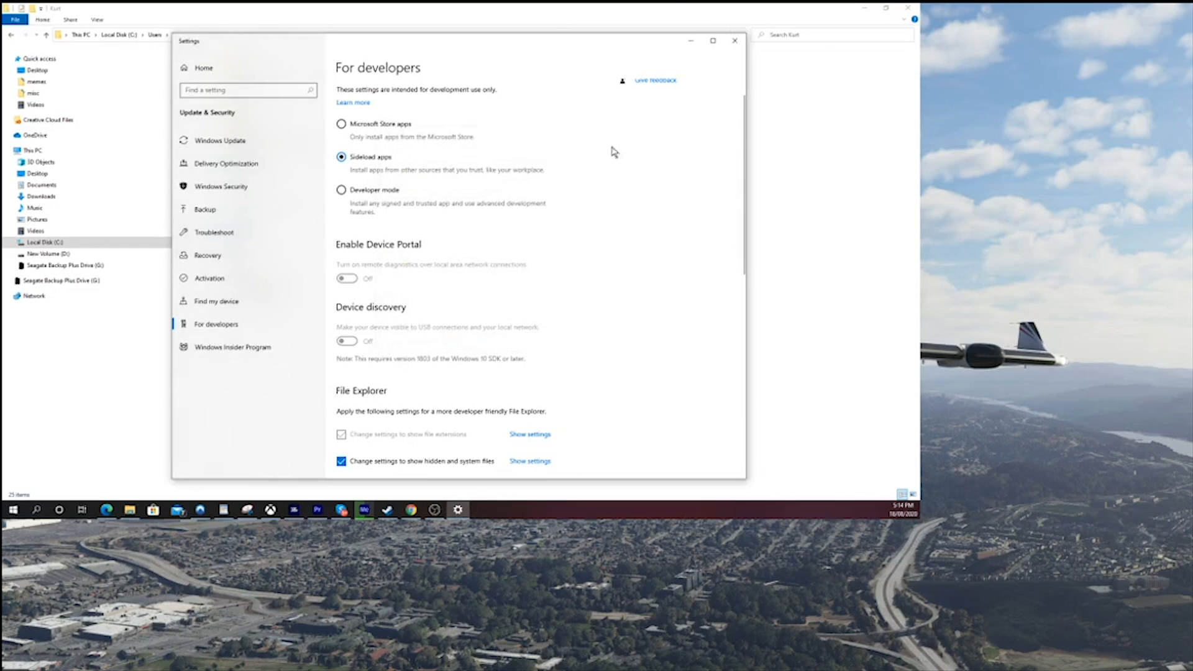
click(735, 39)
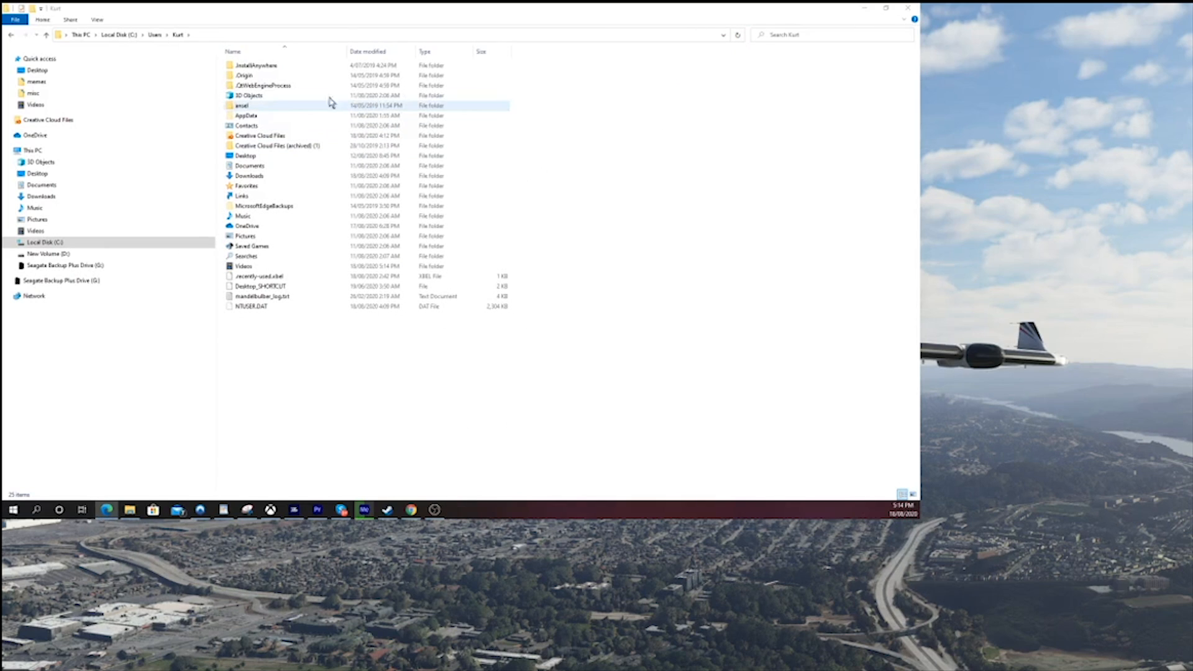
Navigate into AppData\Local\Microsoft\WindowsApps and select the Flight Simulator folder for deletion
double_click(246, 114)
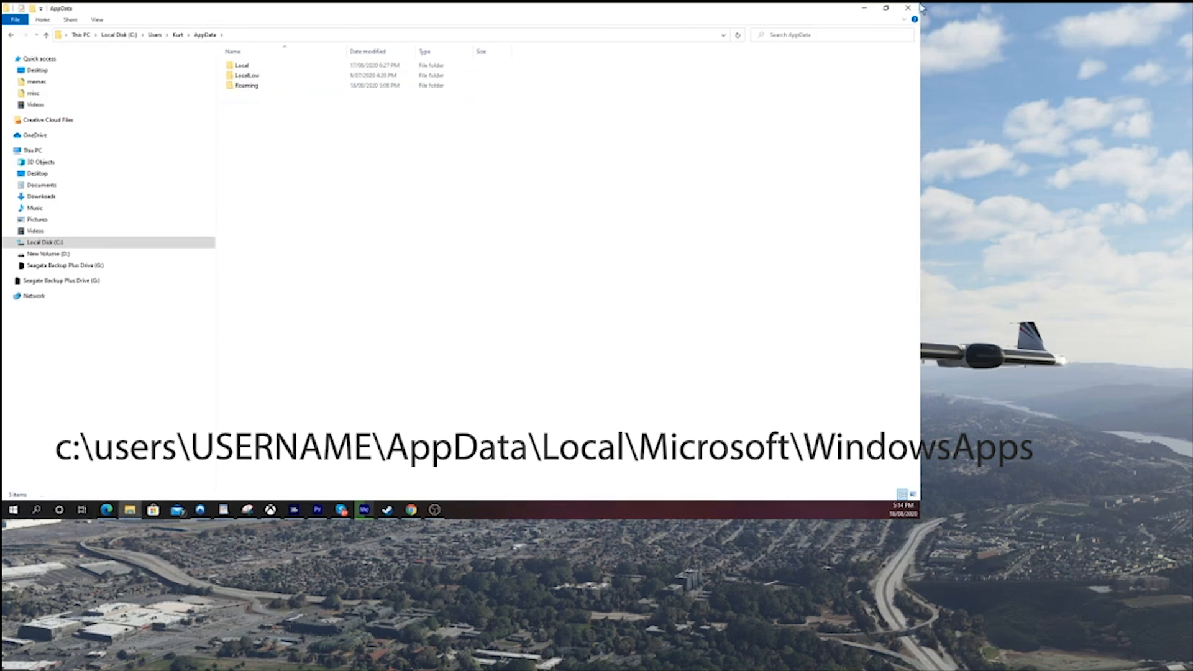
click(242, 64)
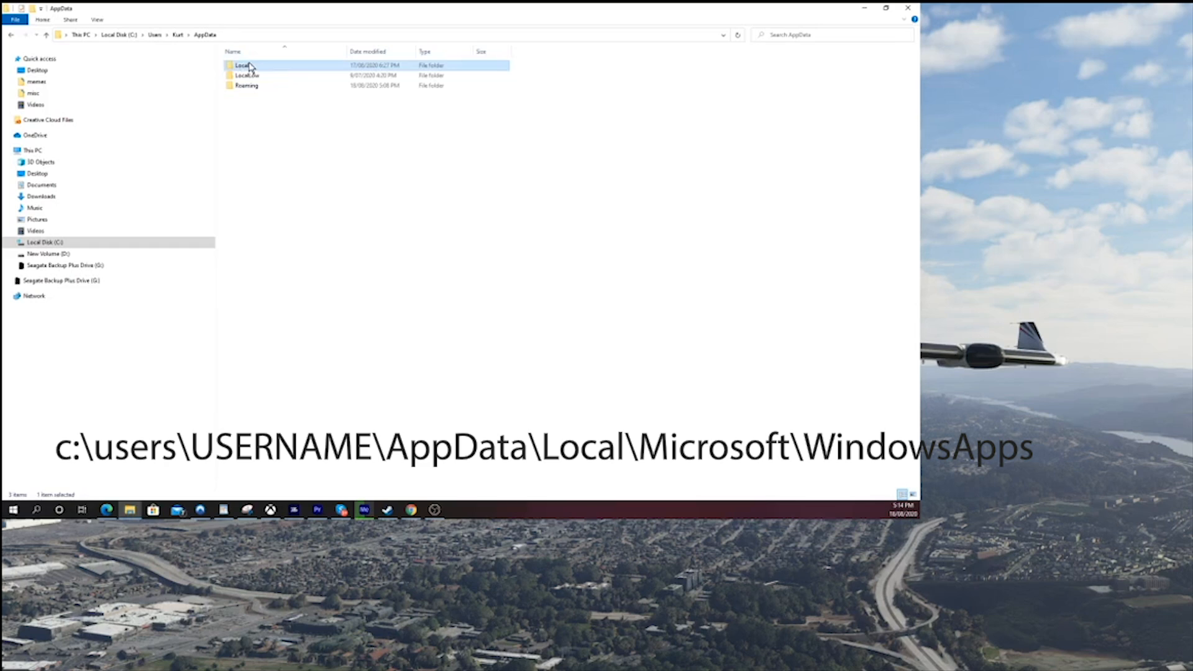
double_click(243, 64)
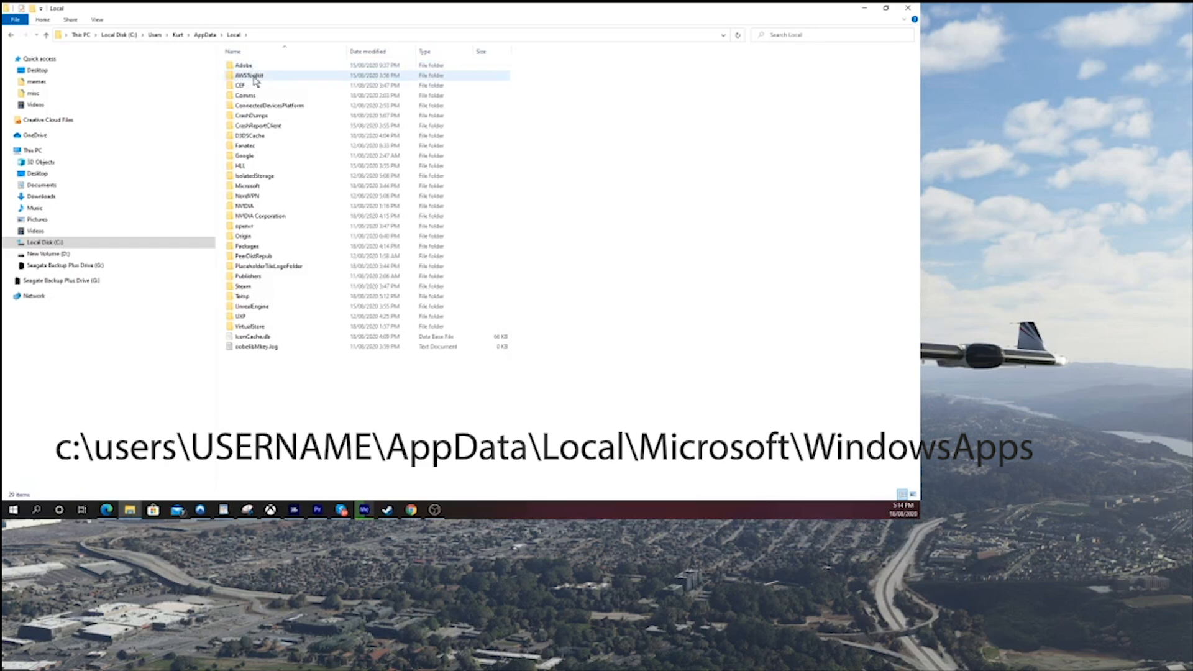
double_click(247, 185)
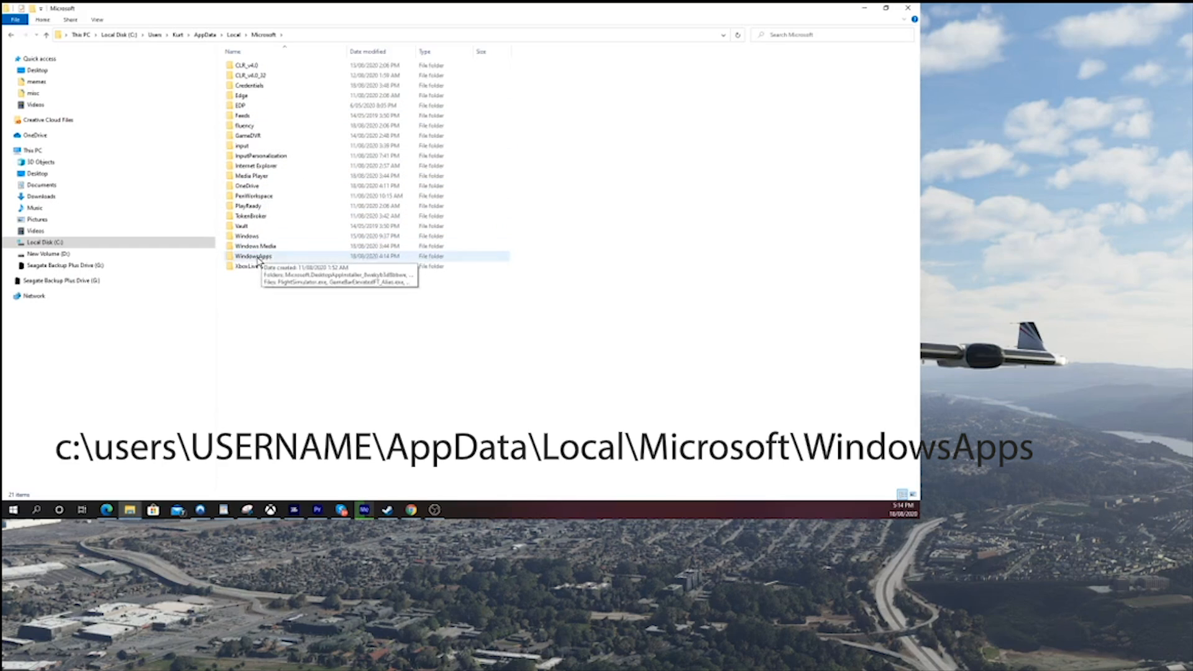
double_click(254, 256)
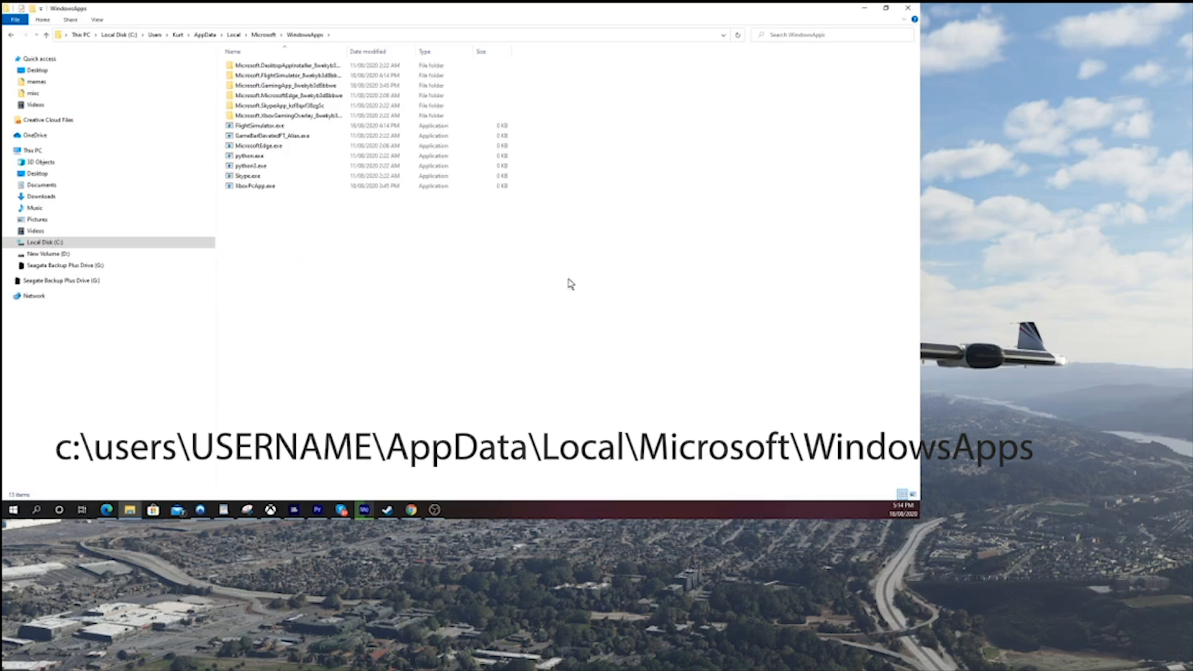
click(286, 75)
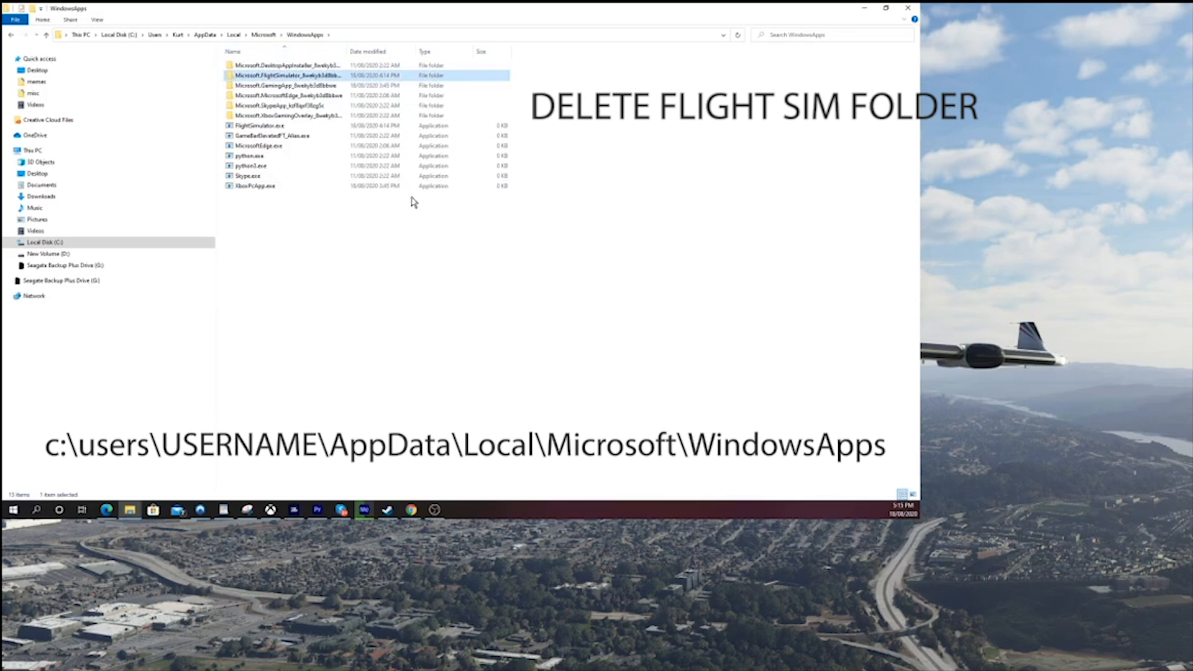
mouse_move(328, 114)
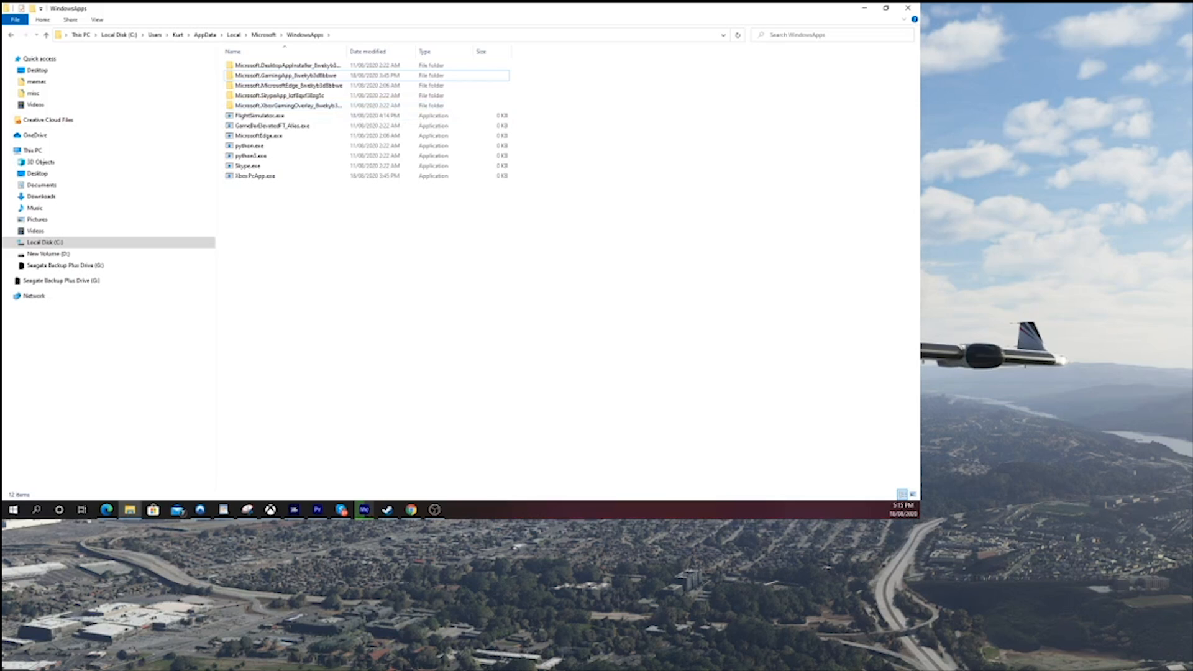
Relaunch the simulator and start the Content Manager's 91.36 GiB recommended package download
double_click(258, 114)
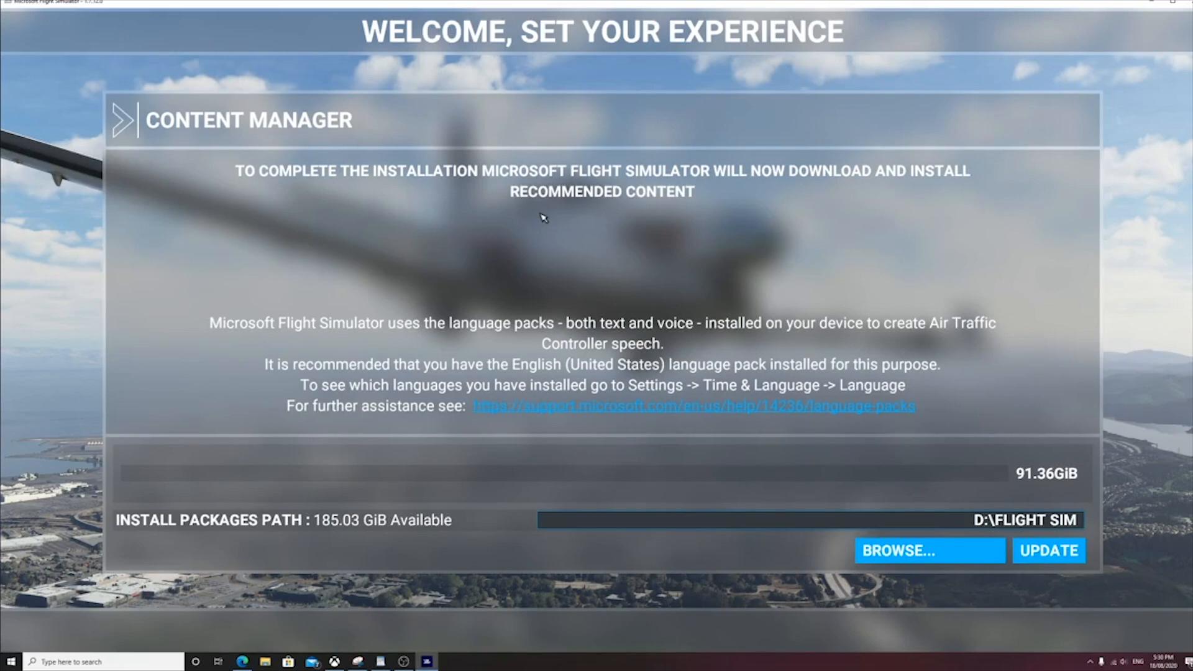
click(1048, 550)
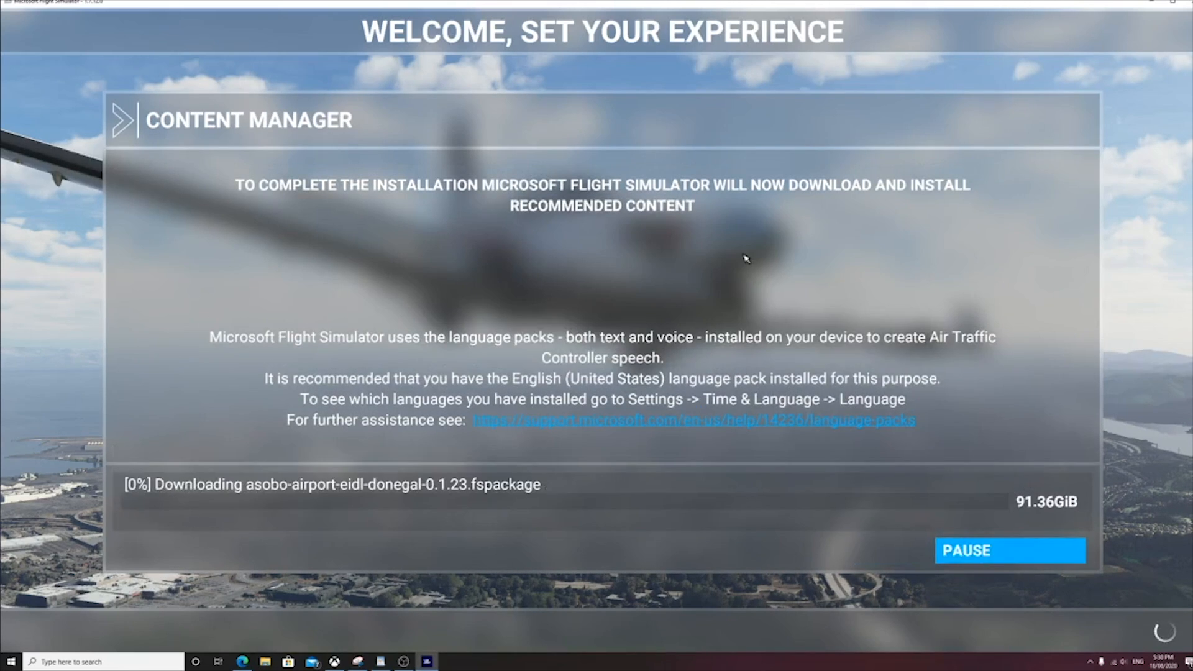